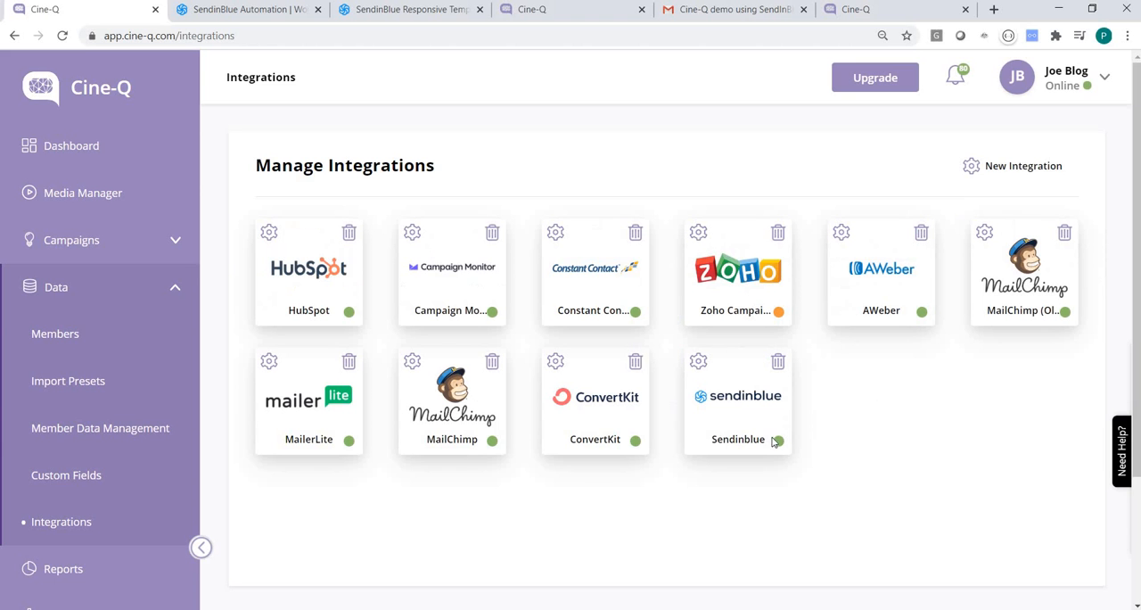
Review the Sendinblue field mapping, active workflows, Cine-Q email template and campaign execution history
{"action": "left_click", "coordinate": [698, 361]}
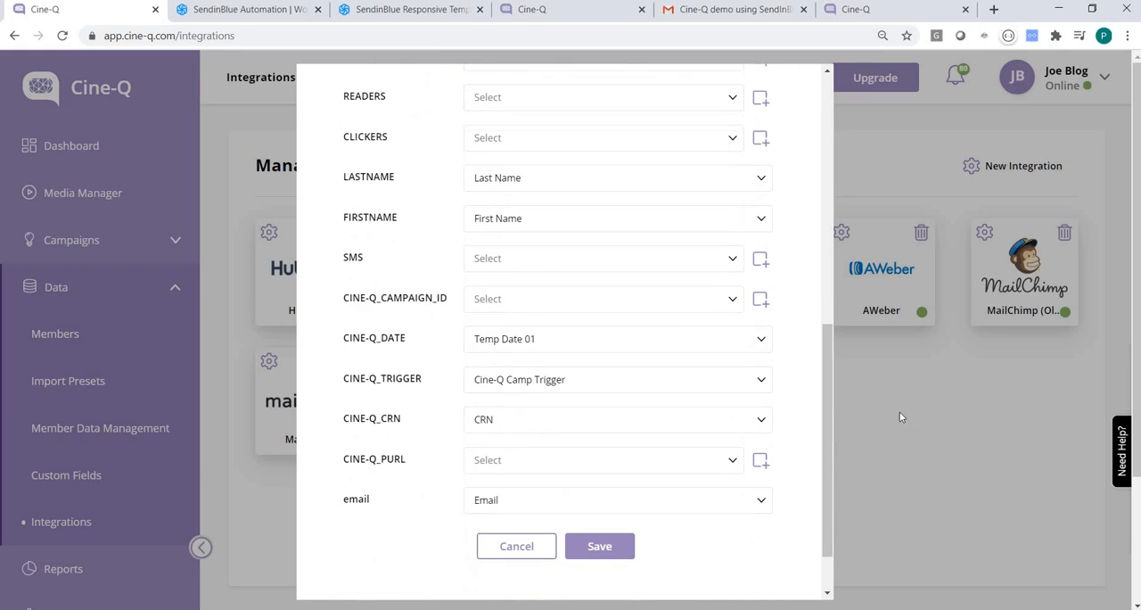
{"action": "left_click", "coordinate": [516, 546]}
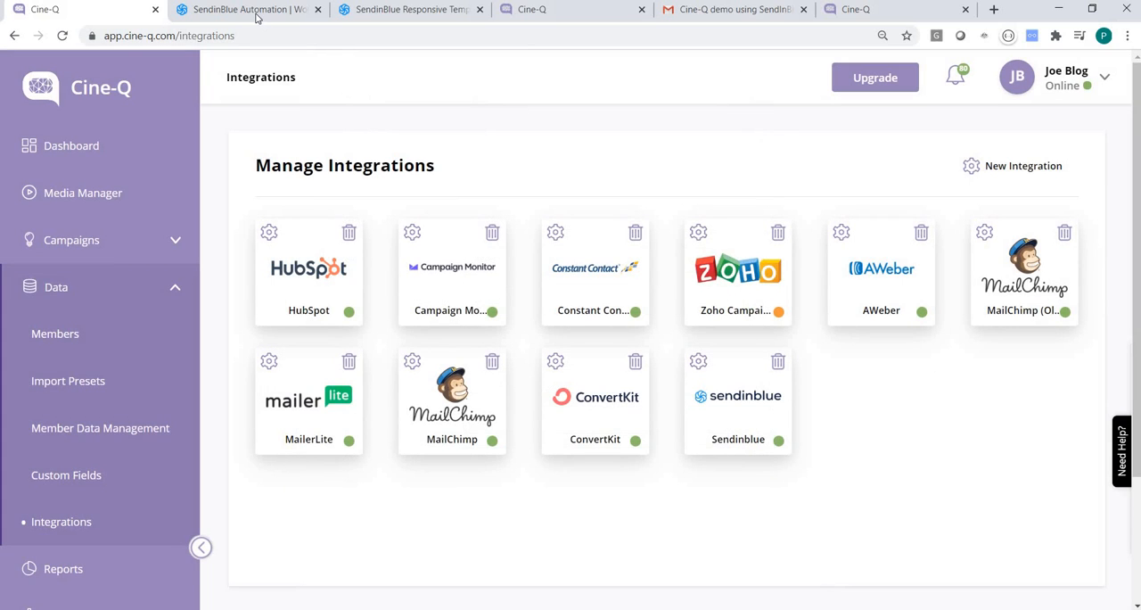
{"action": "left_click", "coordinate": [248, 9]}
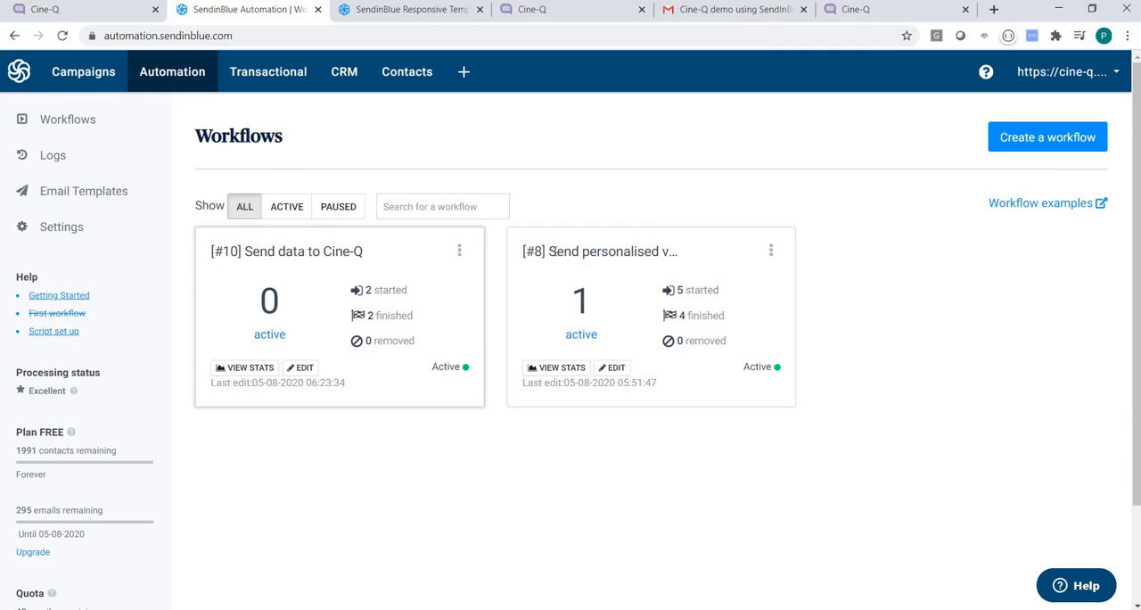
{"action": "mouse_move", "coordinate": [697, 262]}
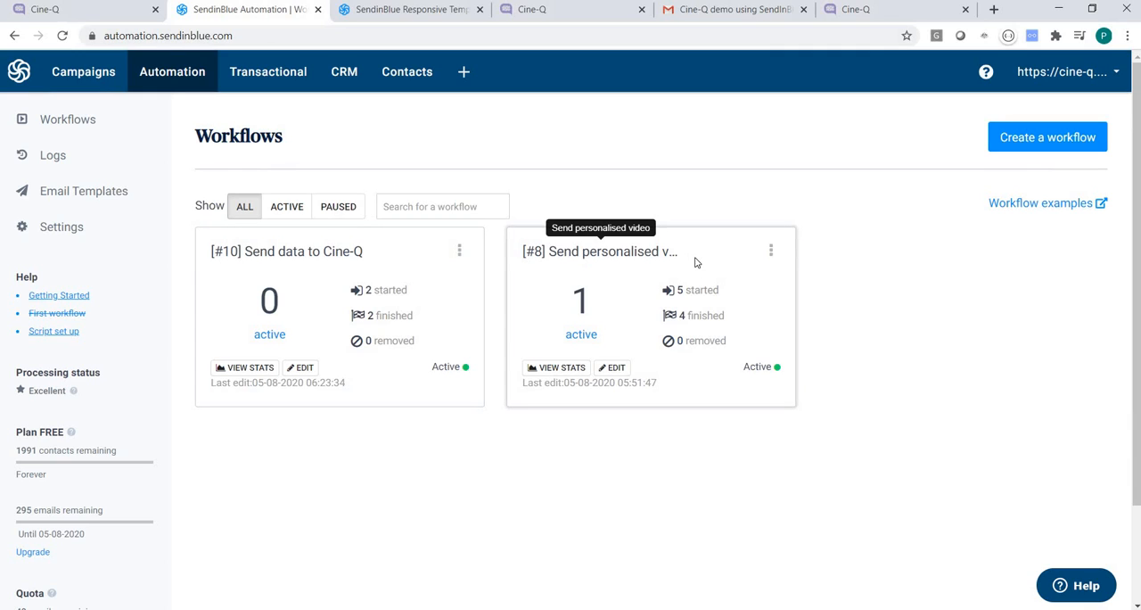
{"action": "mouse_move", "coordinate": [696, 261]}
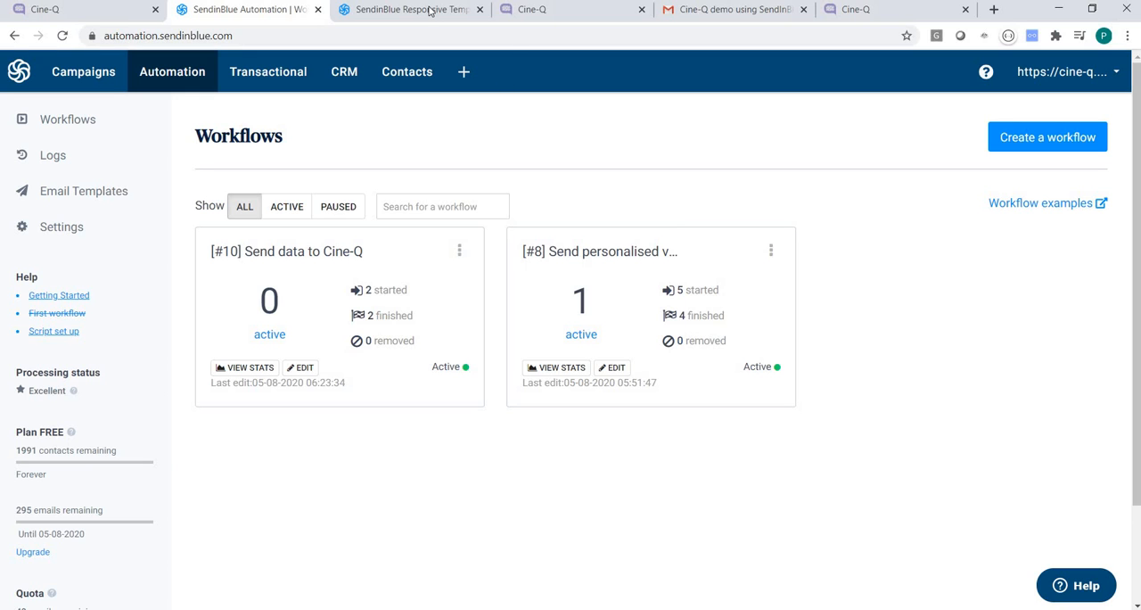
{"action": "left_click", "coordinate": [410, 10]}
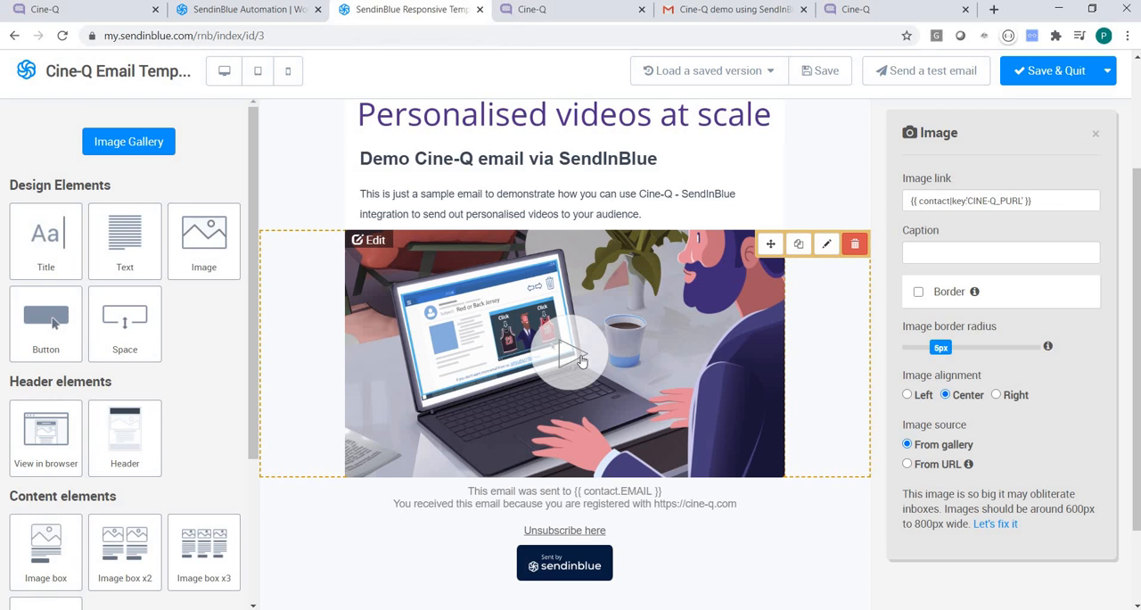
{"action": "mouse_move", "coordinate": [625, 375]}
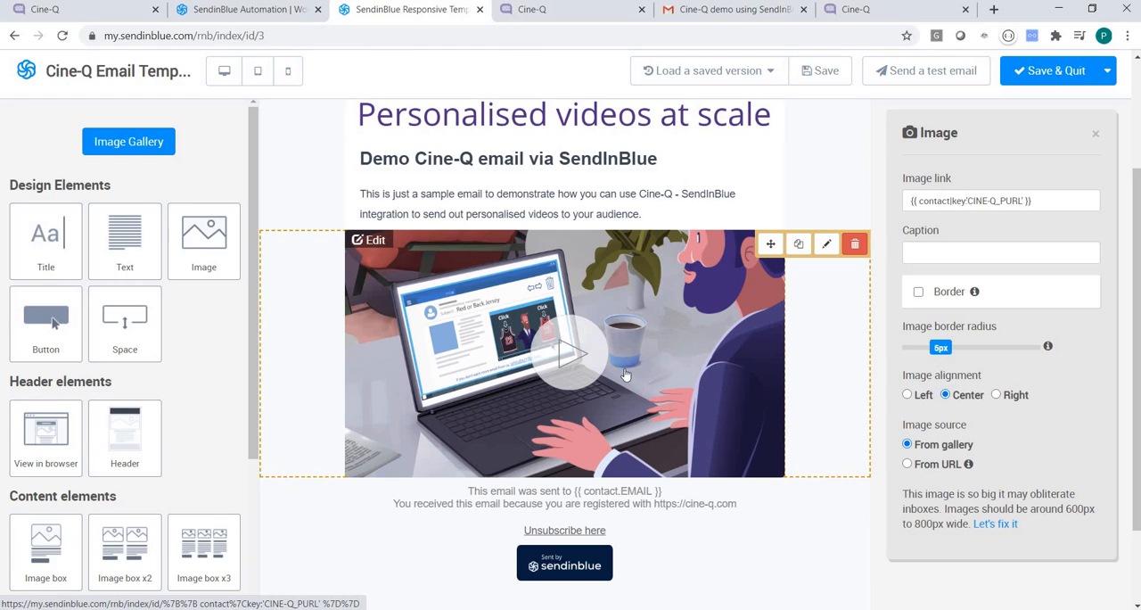
{"action": "left_click", "coordinate": [129, 141]}
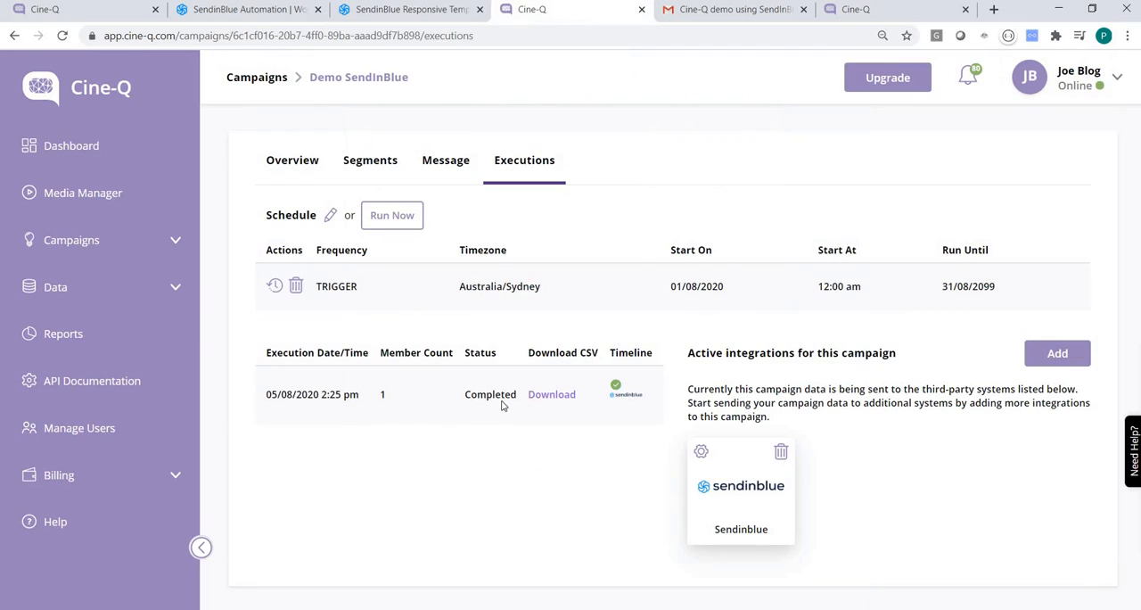
{"action": "mouse_move", "coordinate": [705, 187]}
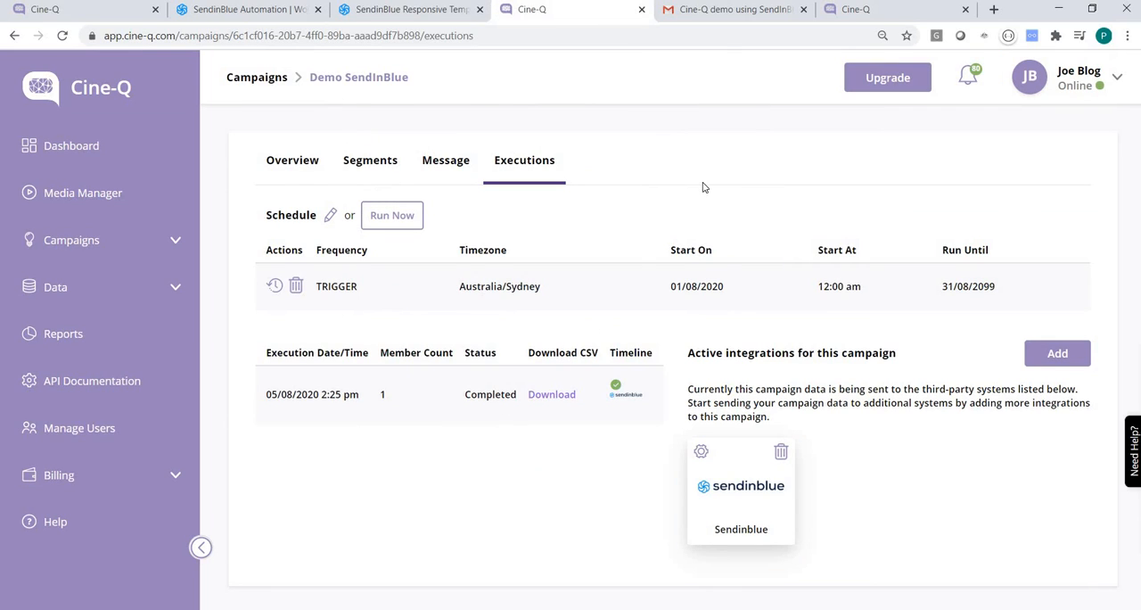
View the received demo email in Gmail, then open the personalised video landing page
{"action": "left_click", "coordinate": [731, 9]}
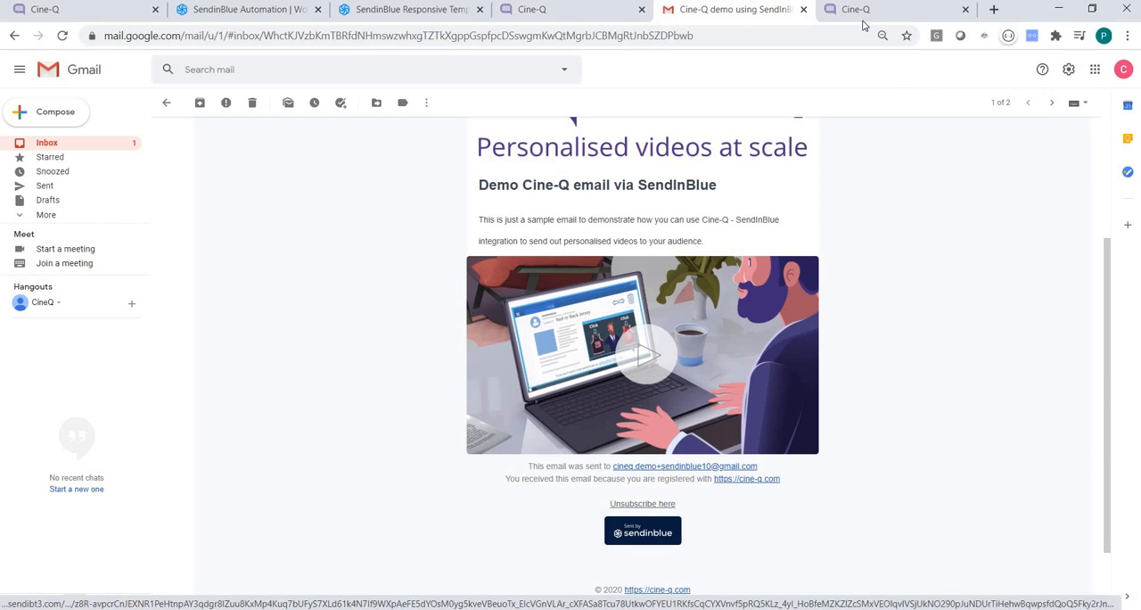
{"action": "left_click", "coordinate": [896, 9]}
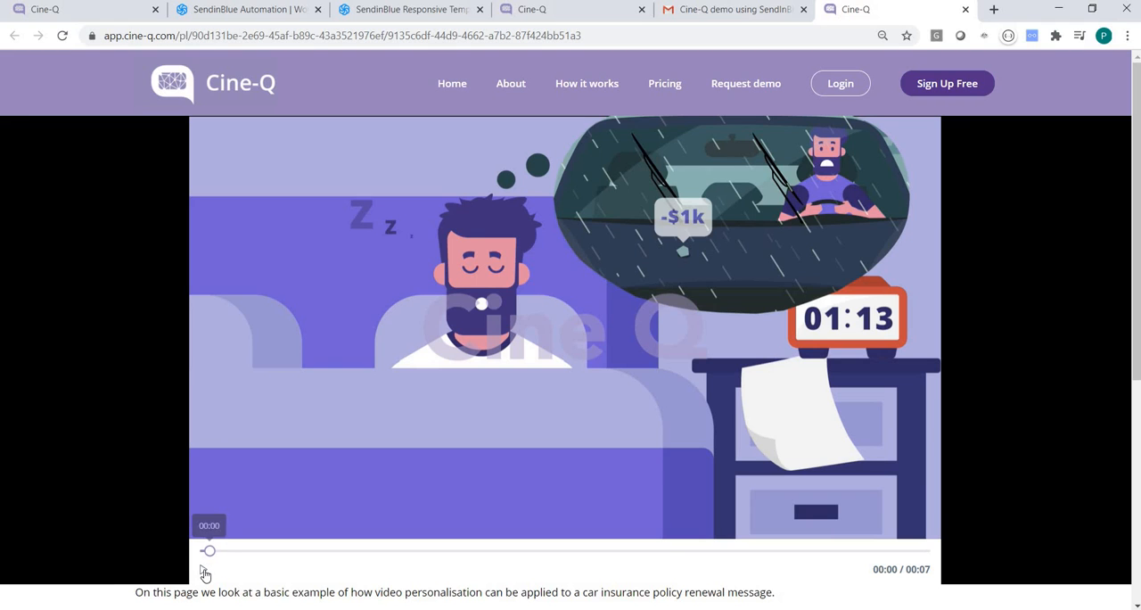
Play the personalised video, then revisit Sendinblue's two workflows and the personalised-link email template
{"action": "left_click", "coordinate": [205, 568]}
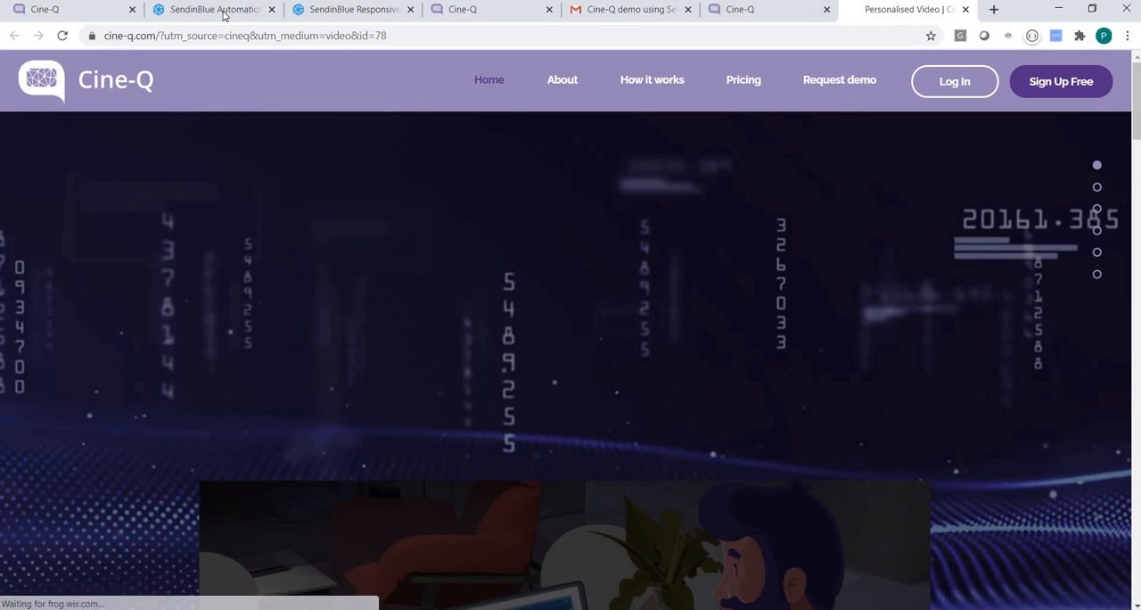
{"action": "left_click", "coordinate": [214, 10]}
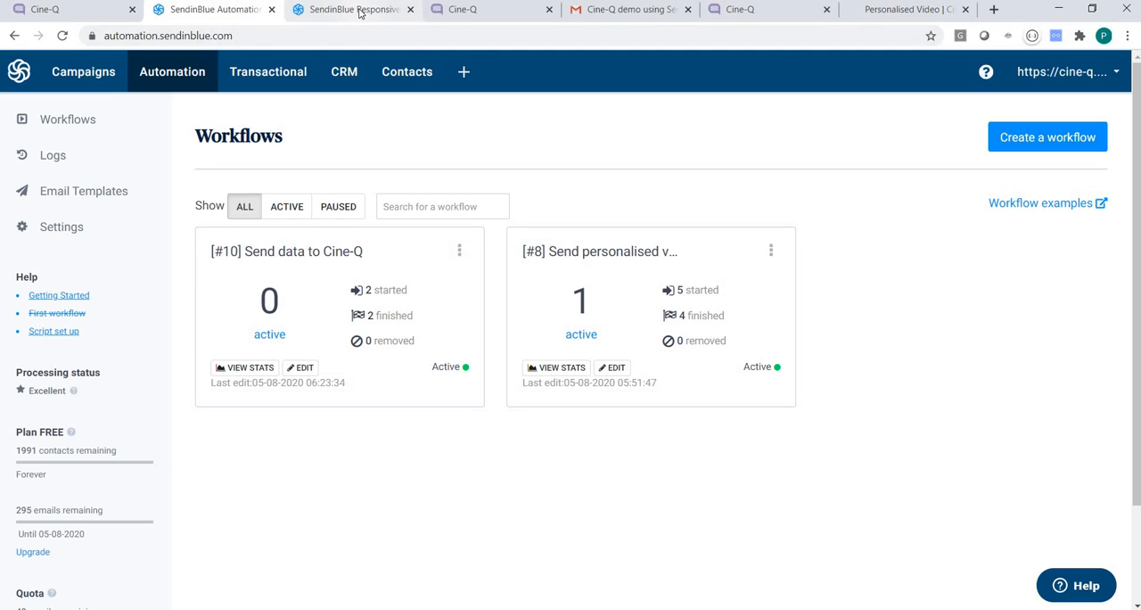
{"action": "left_click", "coordinate": [347, 10]}
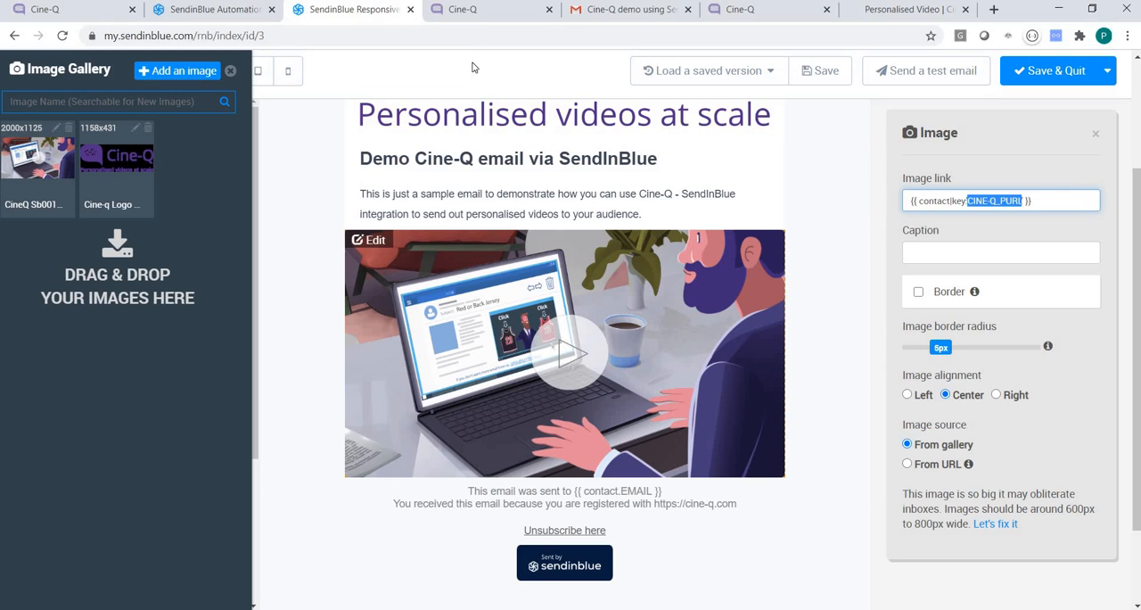